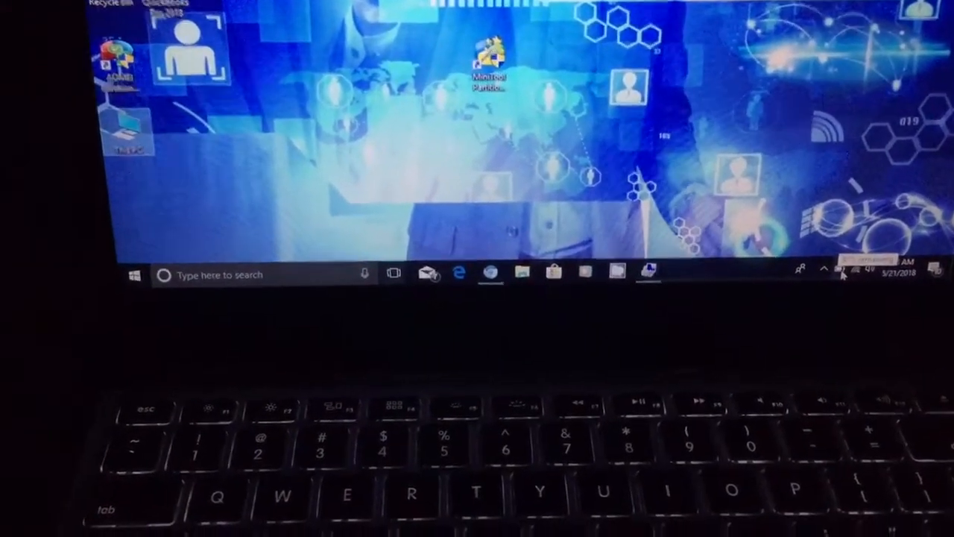
# Reach Power Options from the tray battery icon and edit the Balanced plan's settings
pyautogui.click(850, 272)
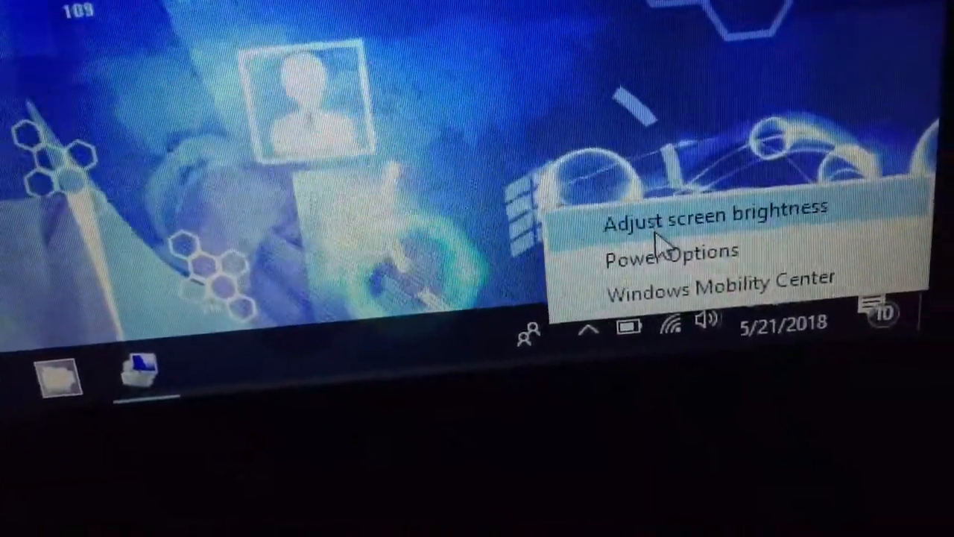
pyautogui.click(670, 252)
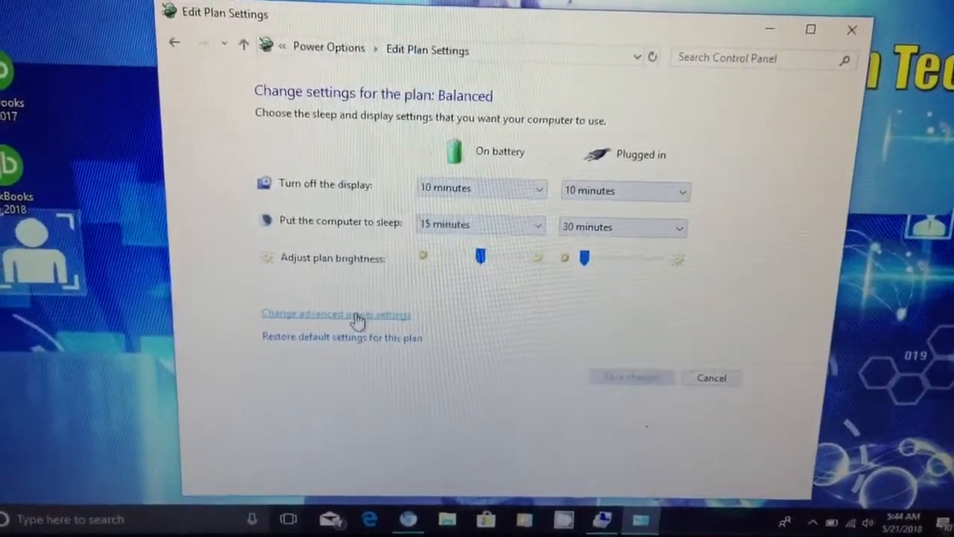
# In advanced power settings, expand Display > Display brightness to reveal the battery and plugged-in percentages
pyautogui.click(335, 313)
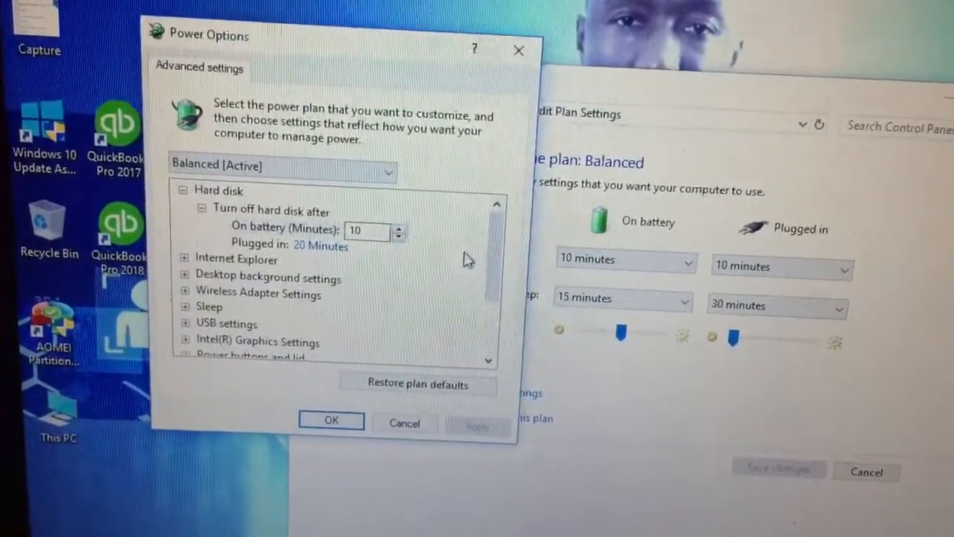
pyautogui.scroll(-3)
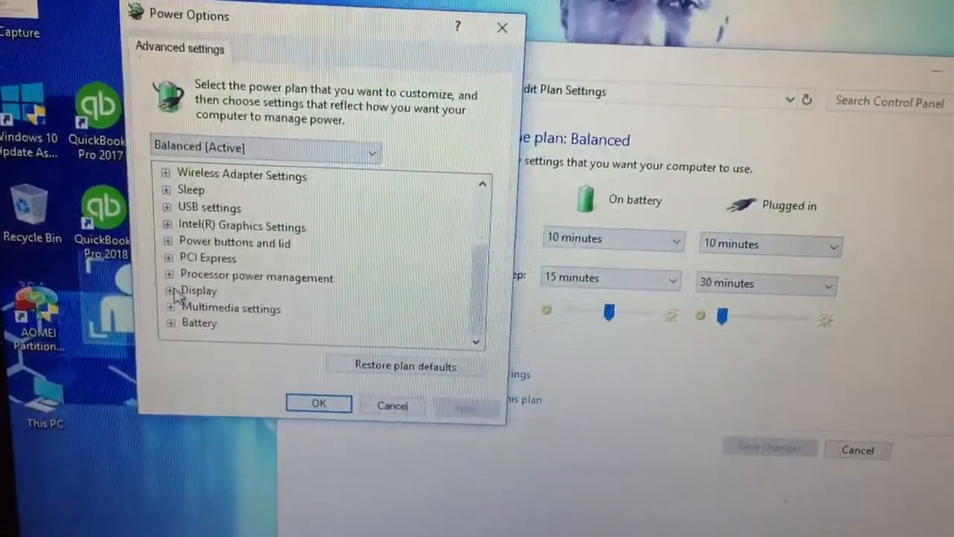
pyautogui.click(167, 291)
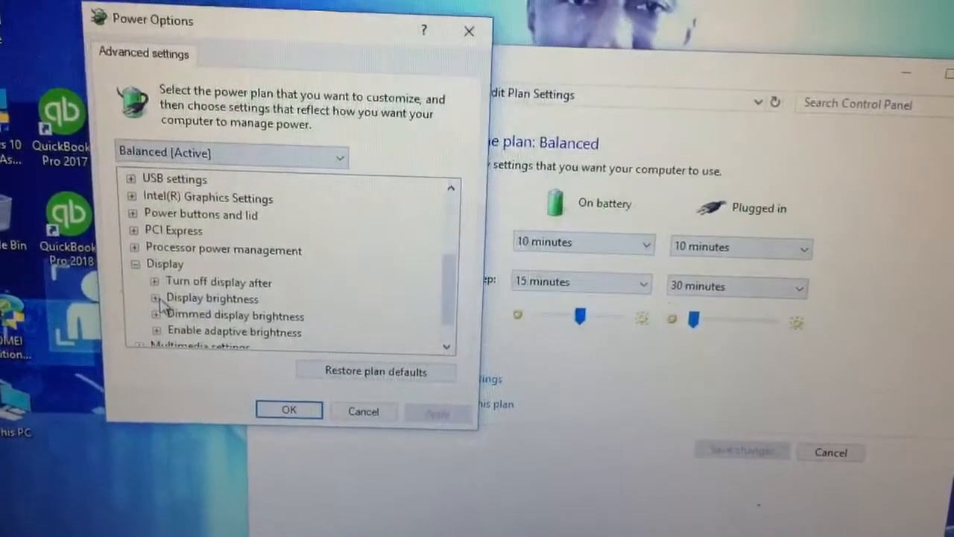
pyautogui.click(155, 298)
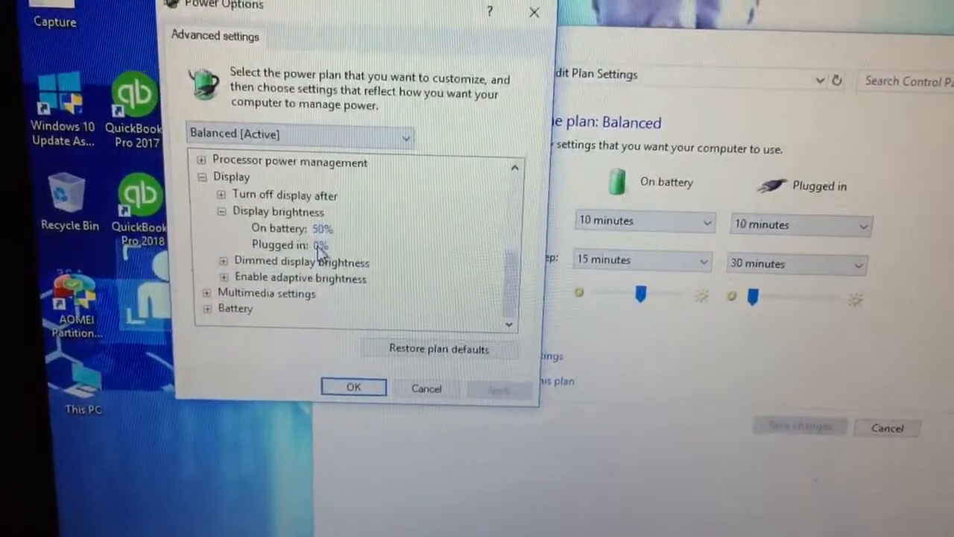
# Confirm the new brightness with OK and close the Edit Plan Settings window
pyautogui.click(291, 244)
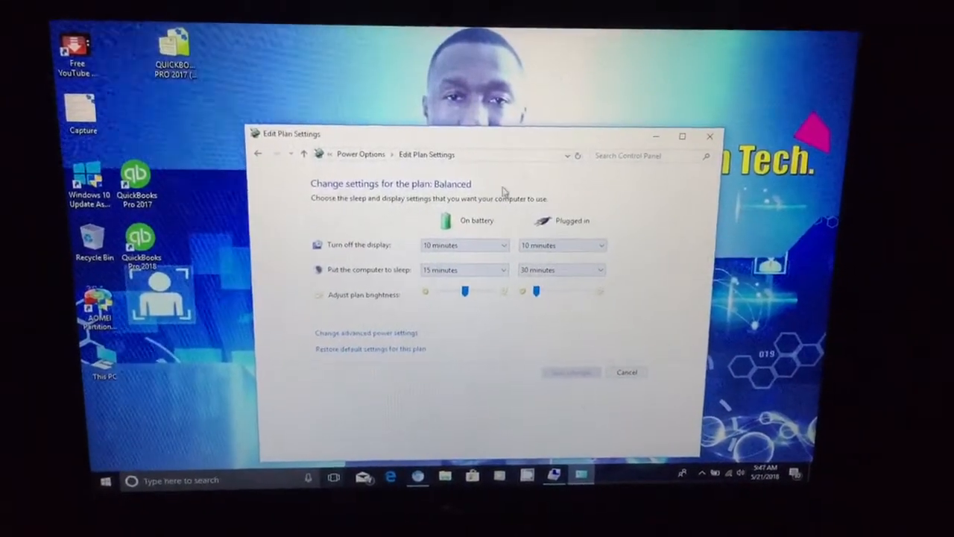
pyautogui.click(626, 372)
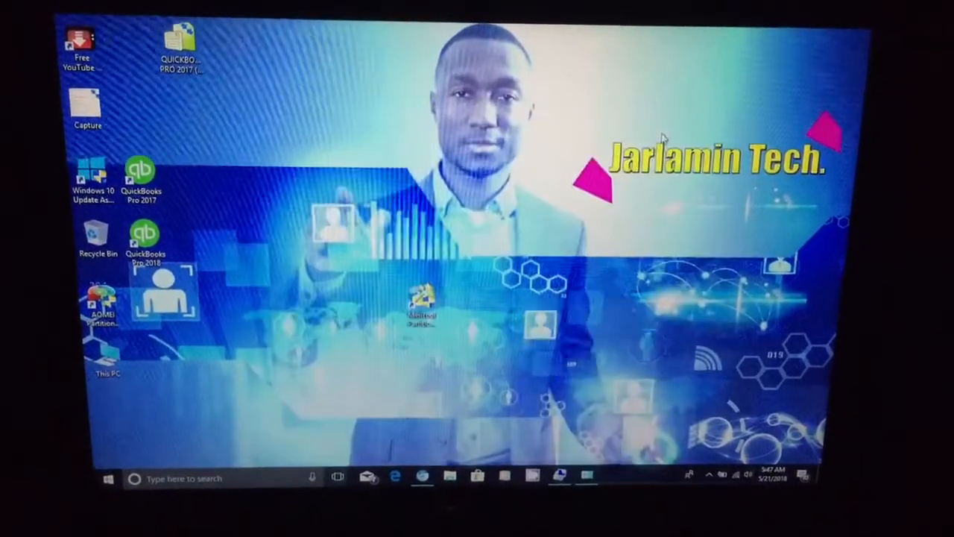